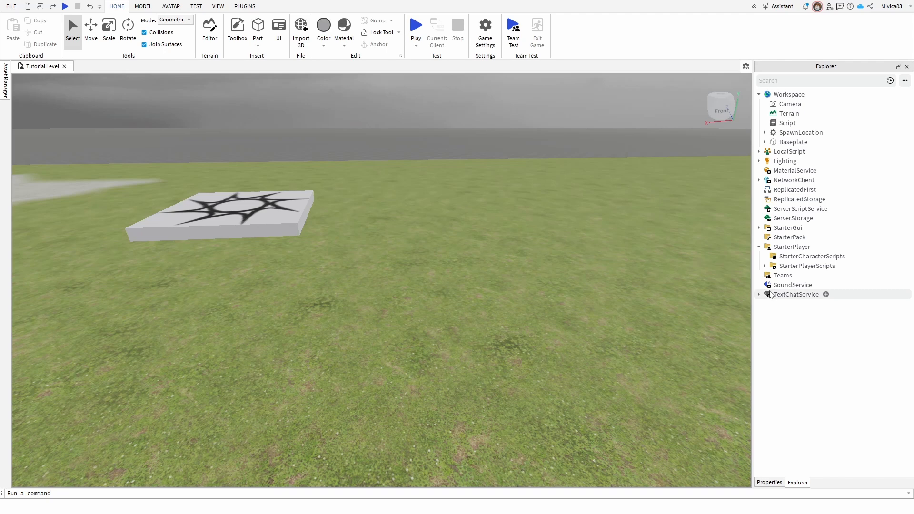
# - Insert a humanoid rig named Rig into the Workspace using the Avatar Rig Builder
pyautogui.click(170, 6)
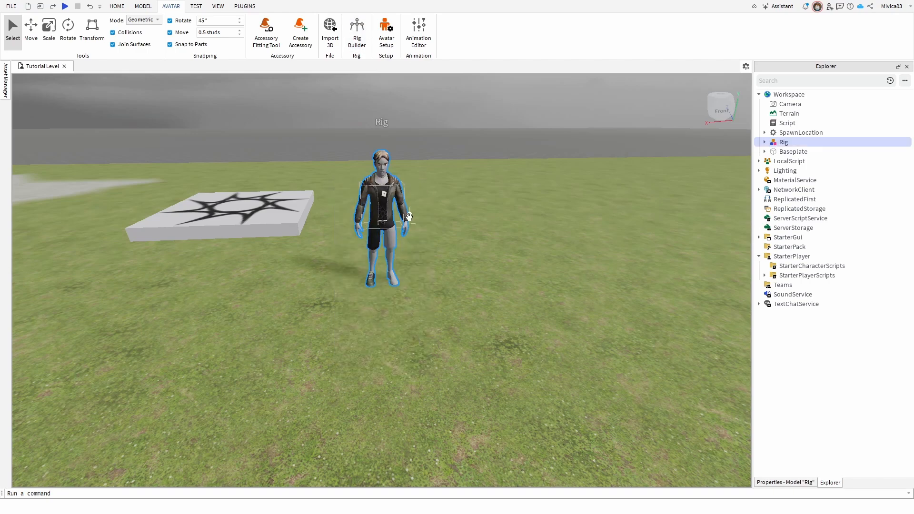
pyautogui.scroll(3)
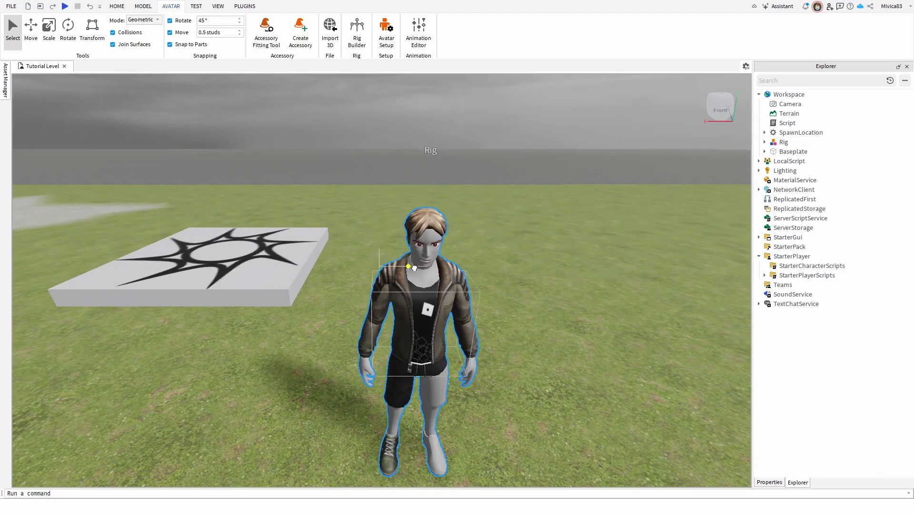
# - Select the rig's Shirt and set its Color3 tint to 255, 0, 4
pyautogui.click(783, 142)
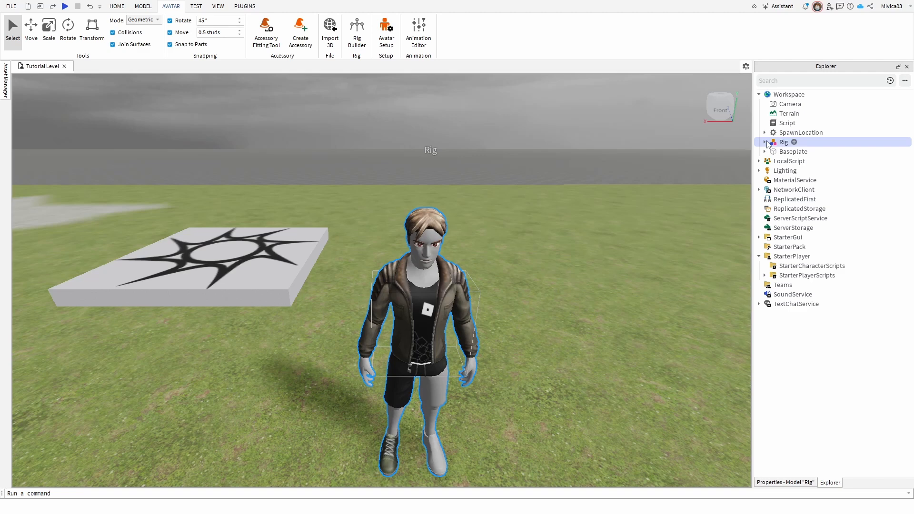
pyautogui.click(765, 142)
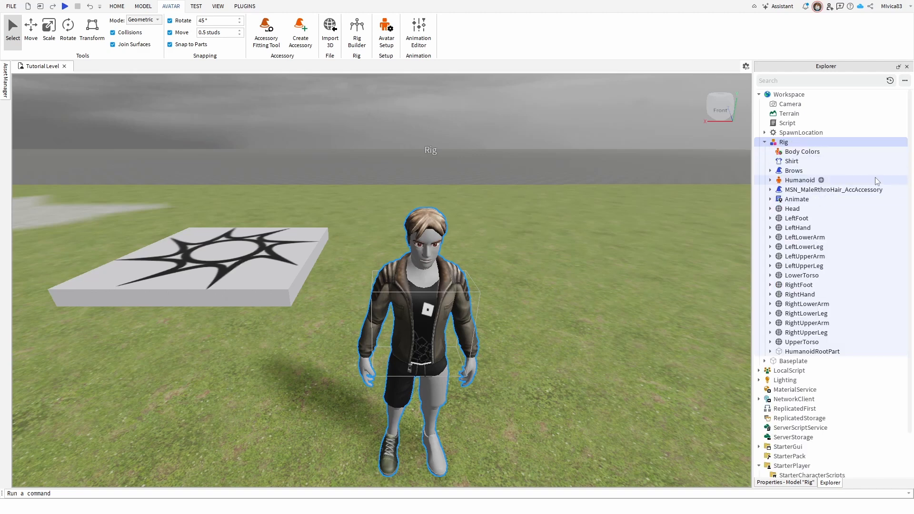
pyautogui.click(792, 161)
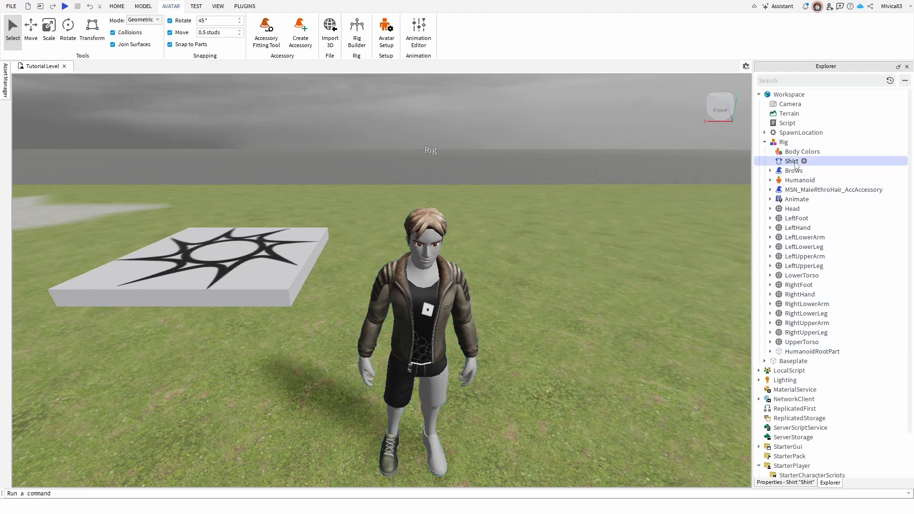
pyautogui.click(783, 482)
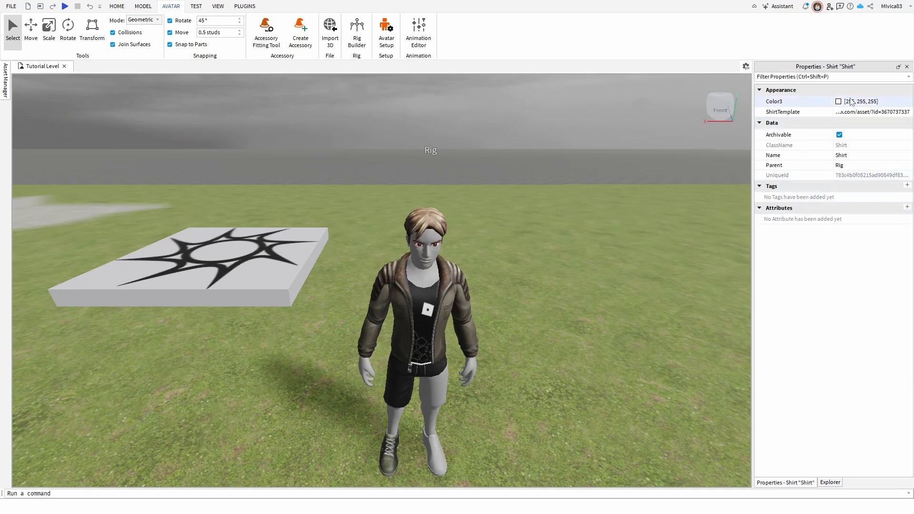
pyautogui.click(838, 101)
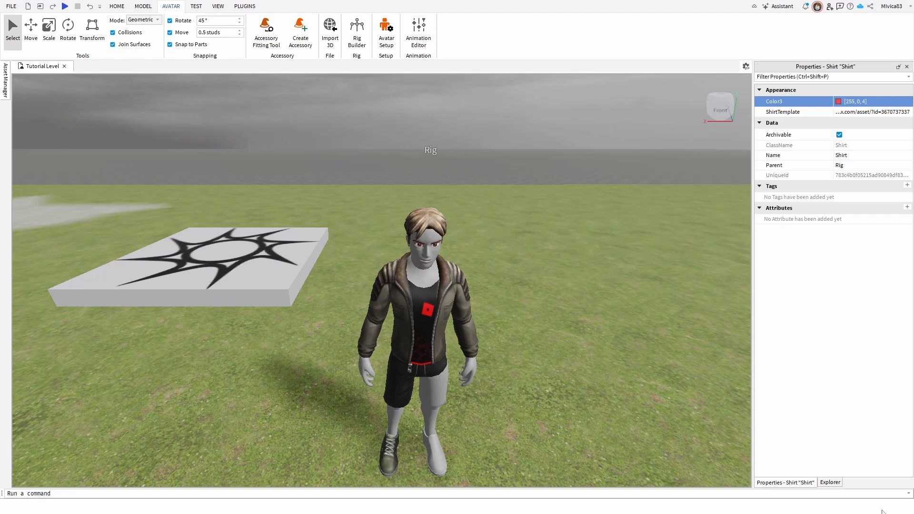
pyautogui.click(829, 481)
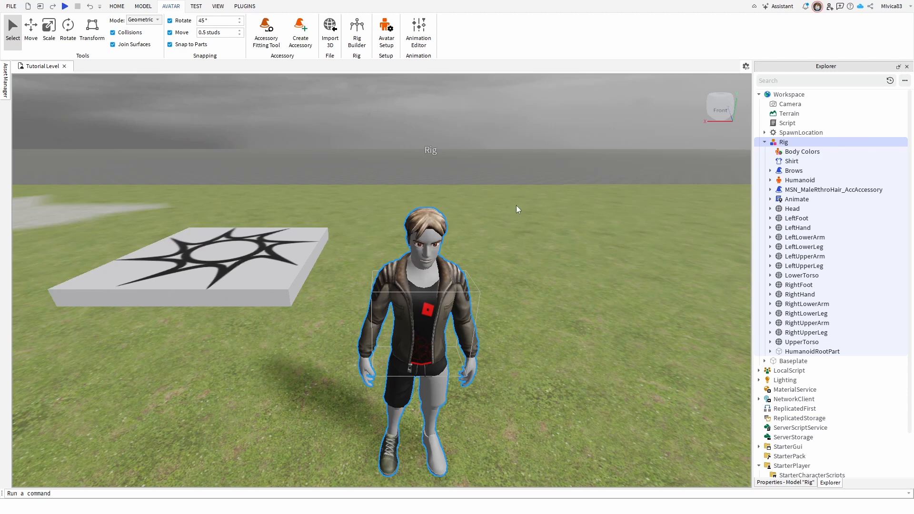
pyautogui.moveTo(670, 205)
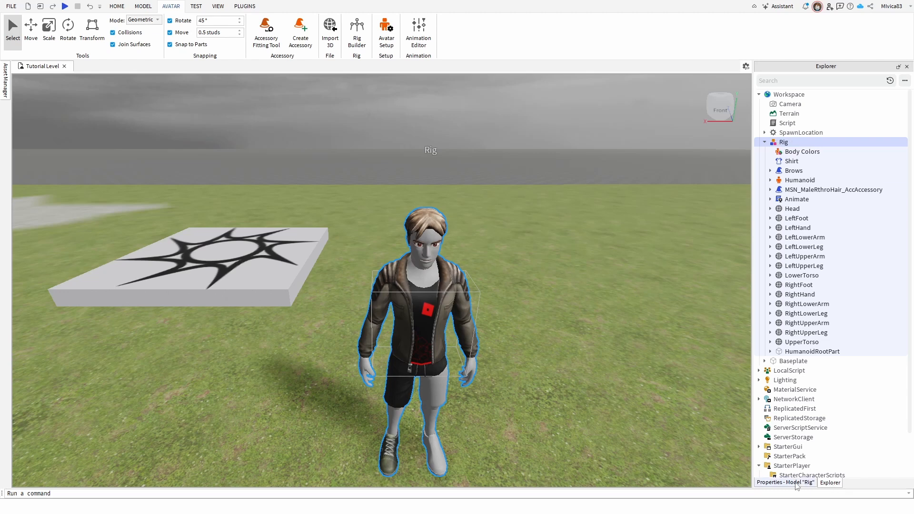
# - Rename the rig to StarterCharacter and move it under StarterPlayer
pyautogui.click(783, 482)
pyautogui.write('StarterCharacter')
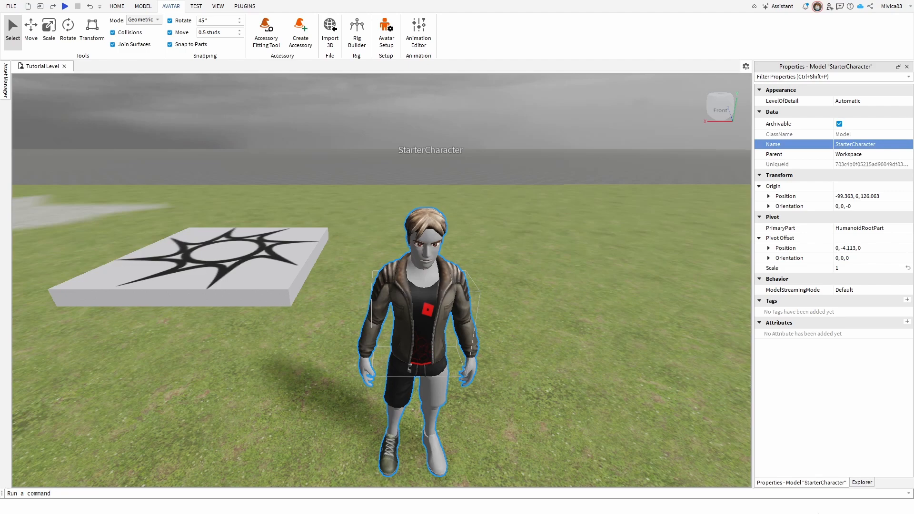
pyautogui.click(862, 482)
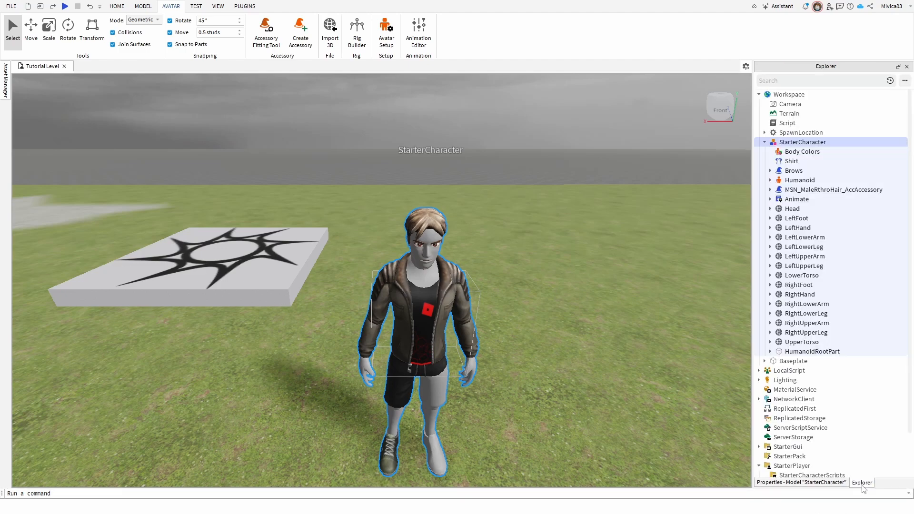
pyautogui.click(764, 142)
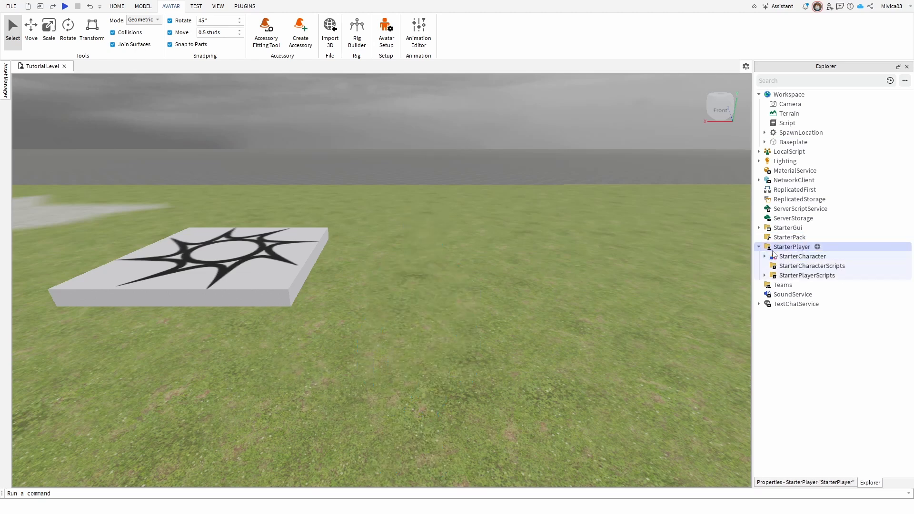
# - Run a playtest of the game with the new StarterCharacter
pyautogui.click(759, 246)
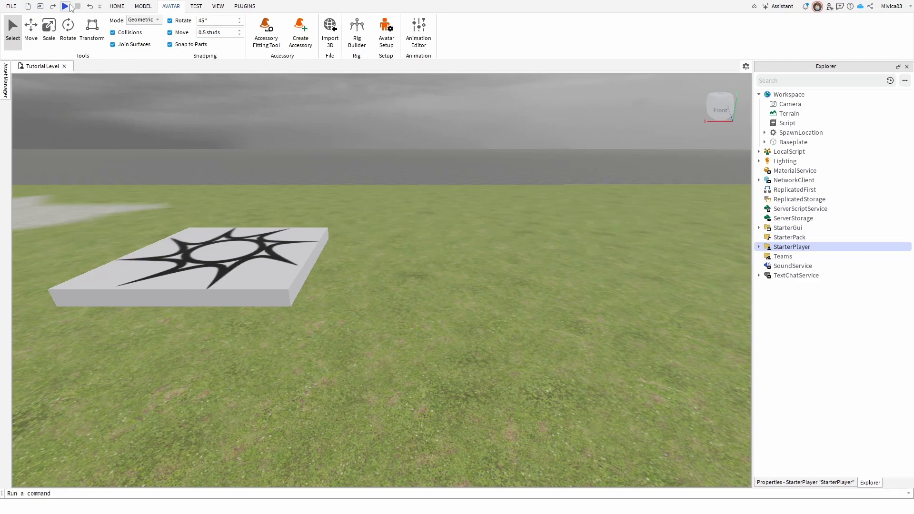
pyautogui.click(64, 7)
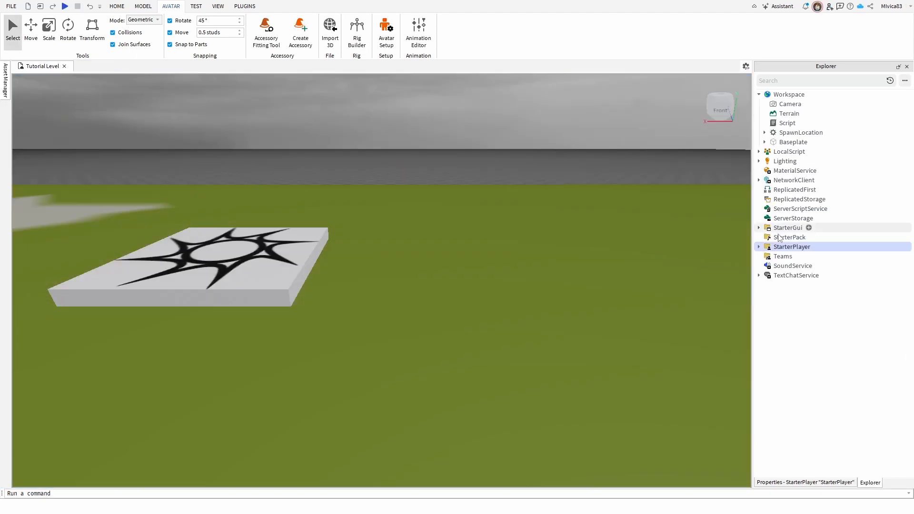
# - Expand StarterPlayer and StarterCharacter to list its shirt, humanoid and body parts
pyautogui.click(759, 246)
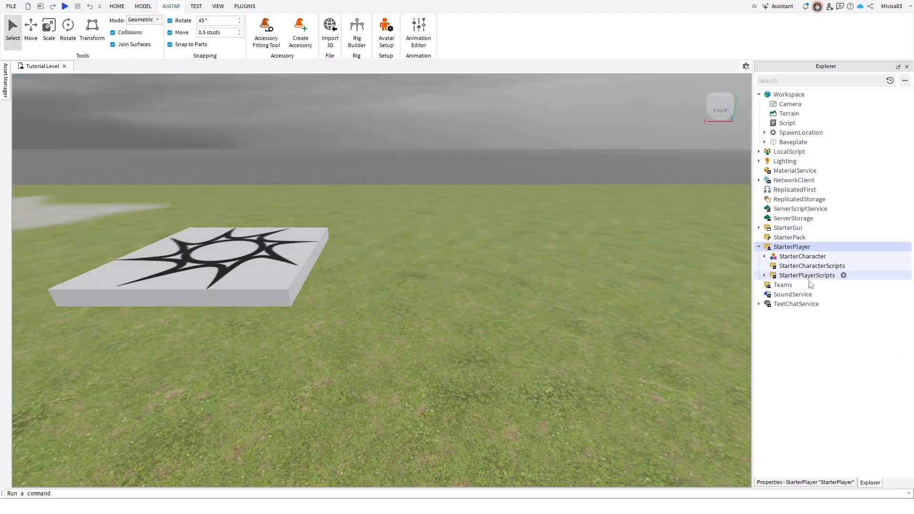
pyautogui.click(764, 256)
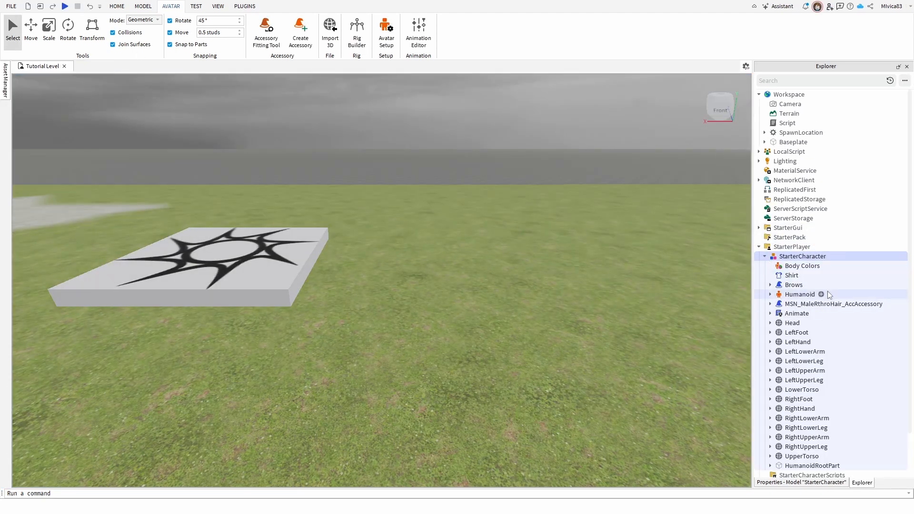